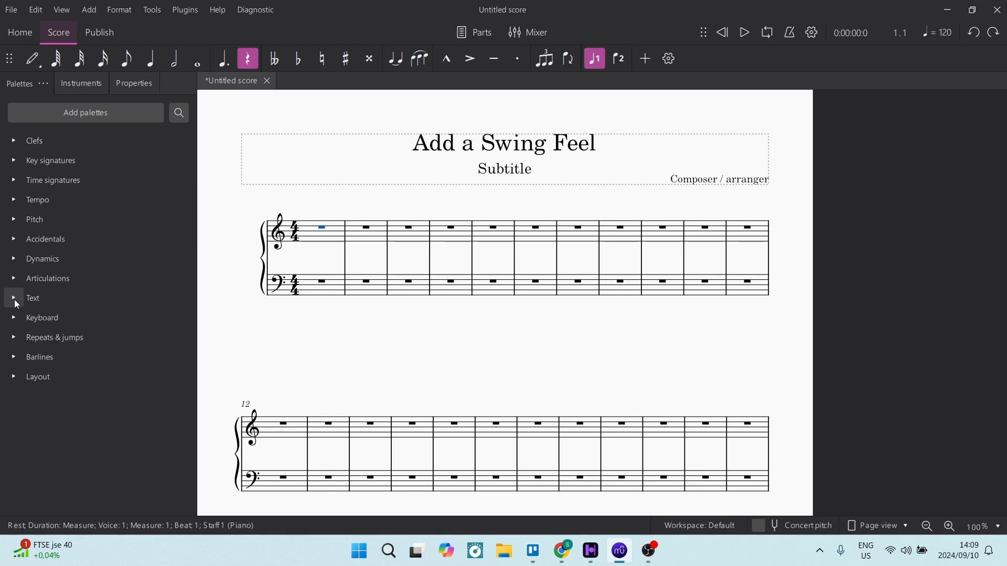
Step: Add staff text from the Text palette to measure 1 and open its Staff text properties
click(32, 298)
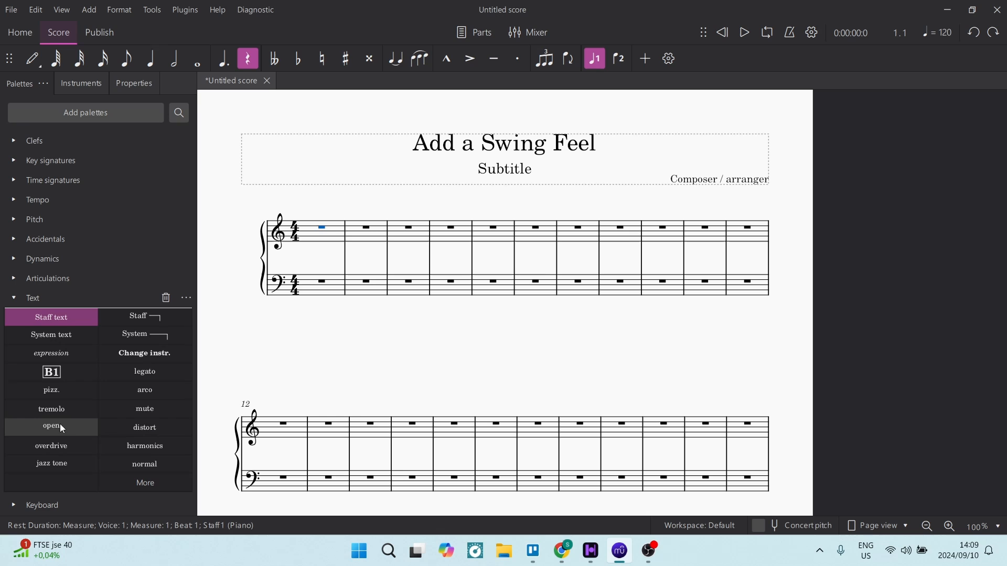
mouse_move(51, 316)
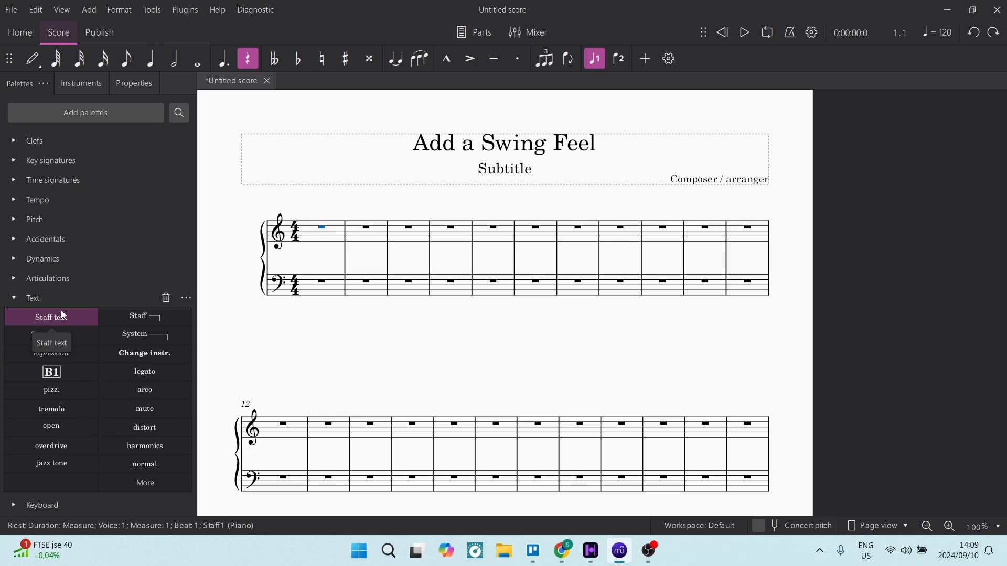
double_click(51, 318)
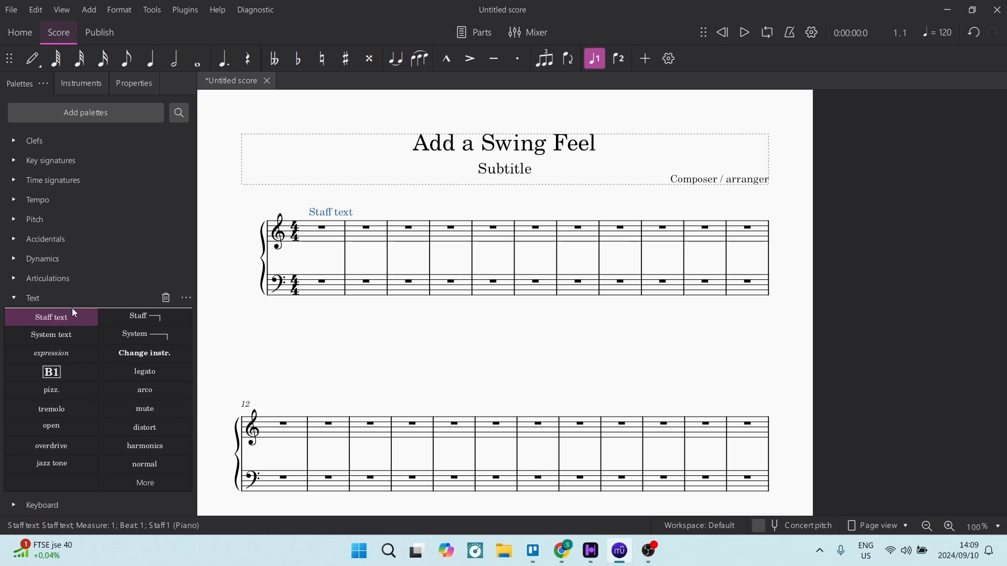
click(330, 212)
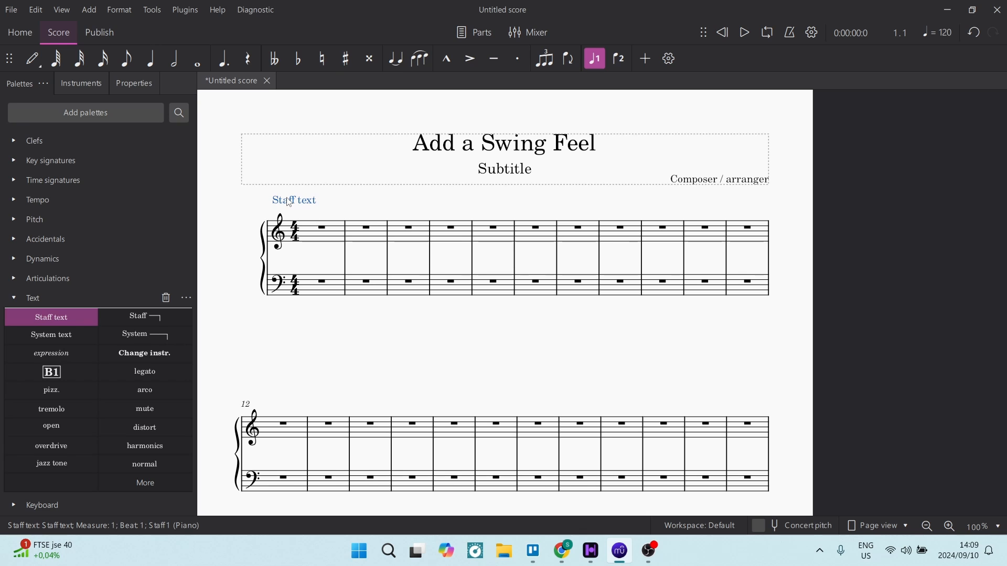
right_click(293, 200)
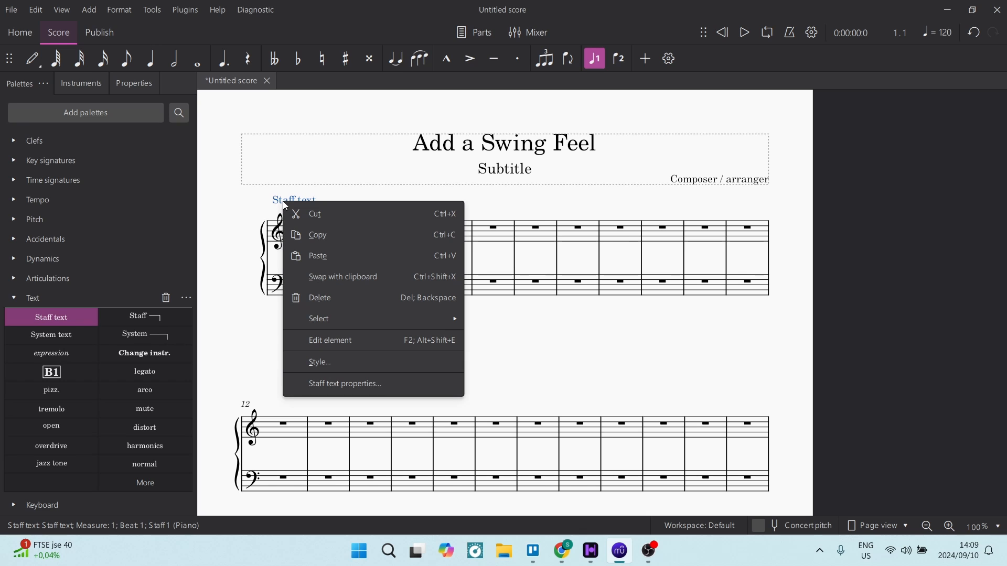
mouse_move(345, 383)
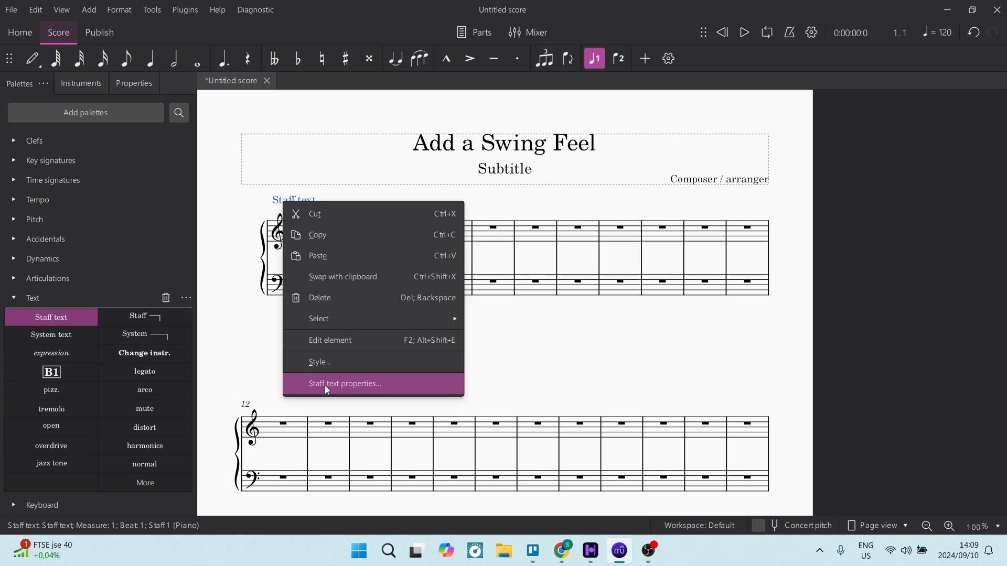
click(346, 383)
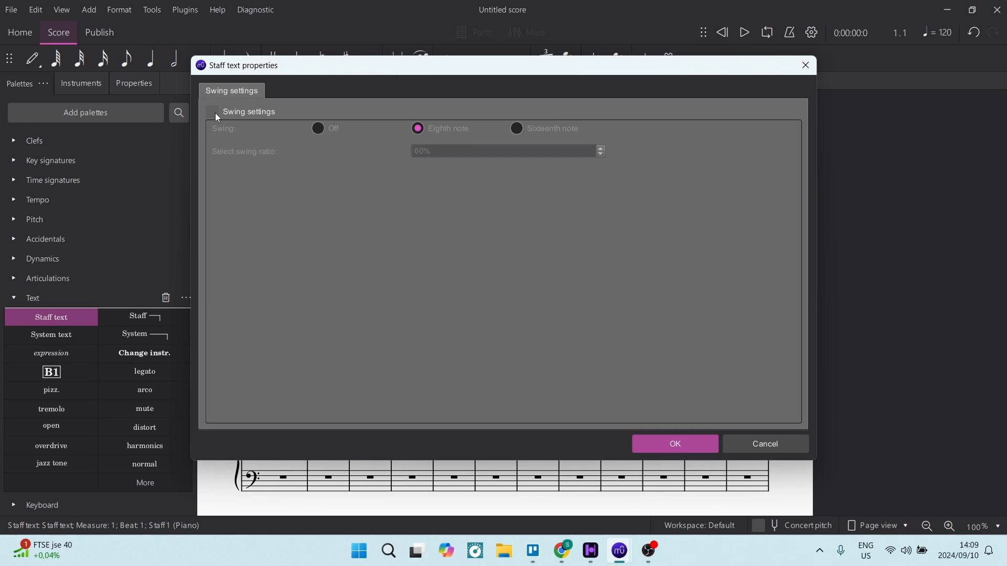
Step: Enable swing settings with Eighth note swing at a 70% ratio and confirm with OK
click(212, 112)
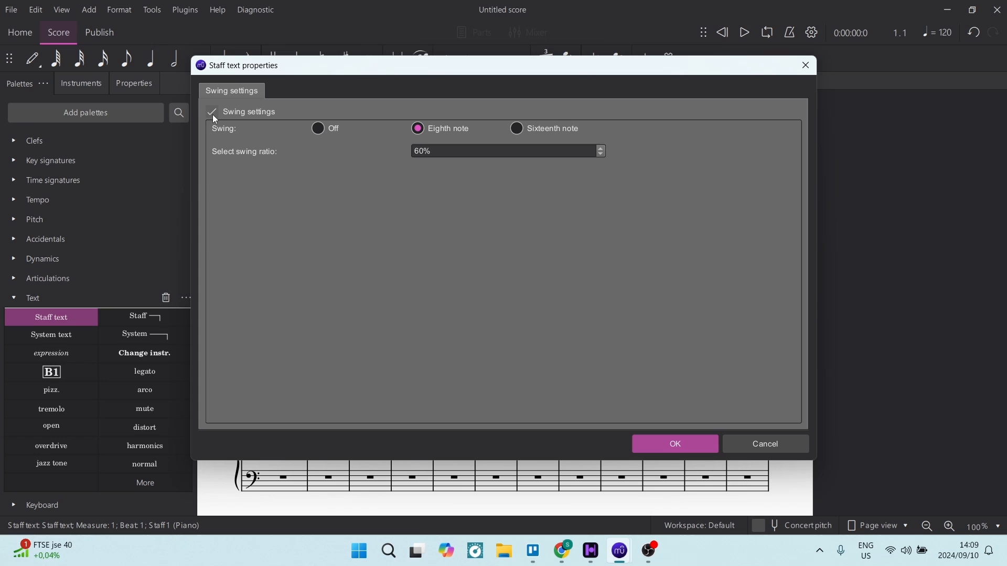
mouse_move(224, 129)
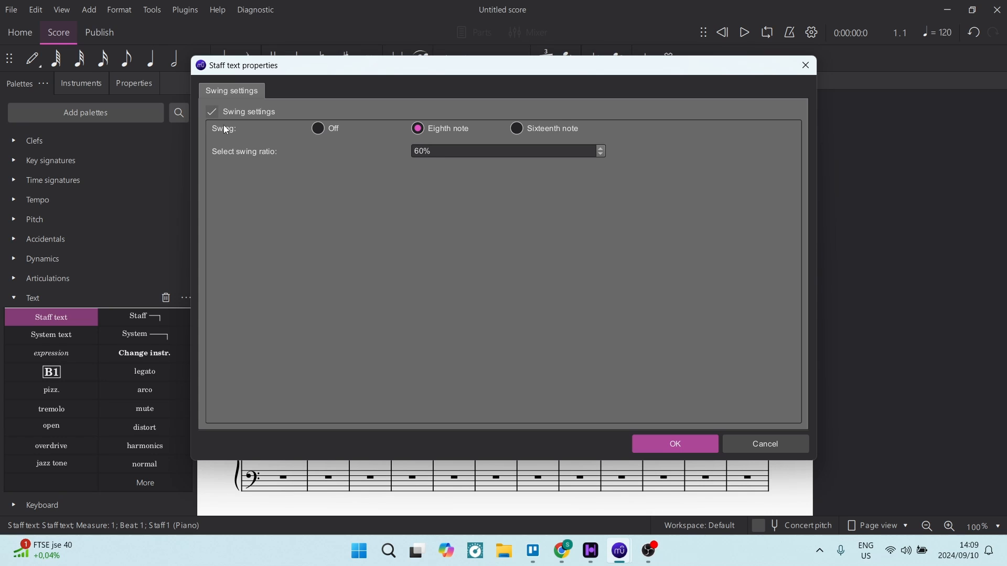
mouse_move(417, 129)
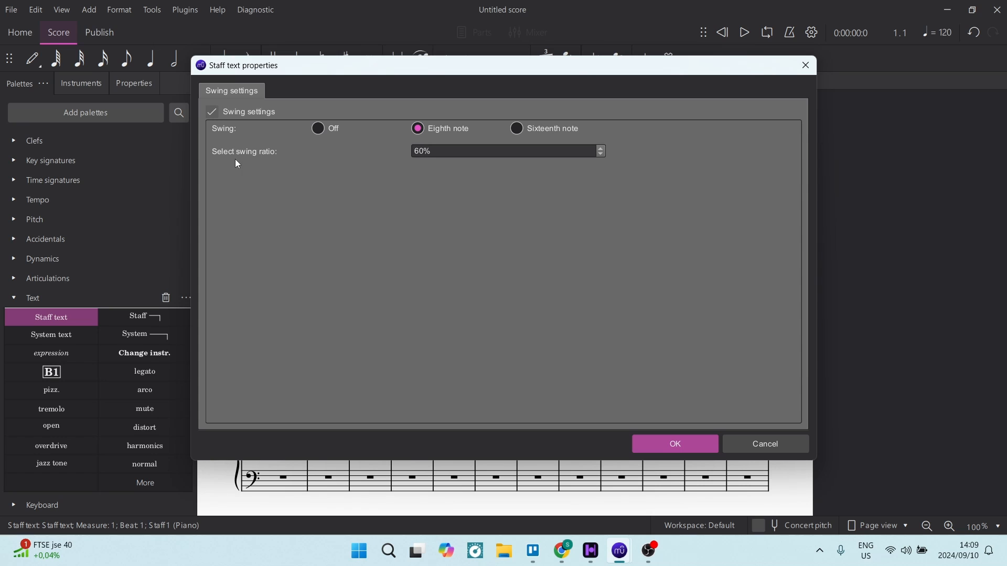
mouse_move(459, 173)
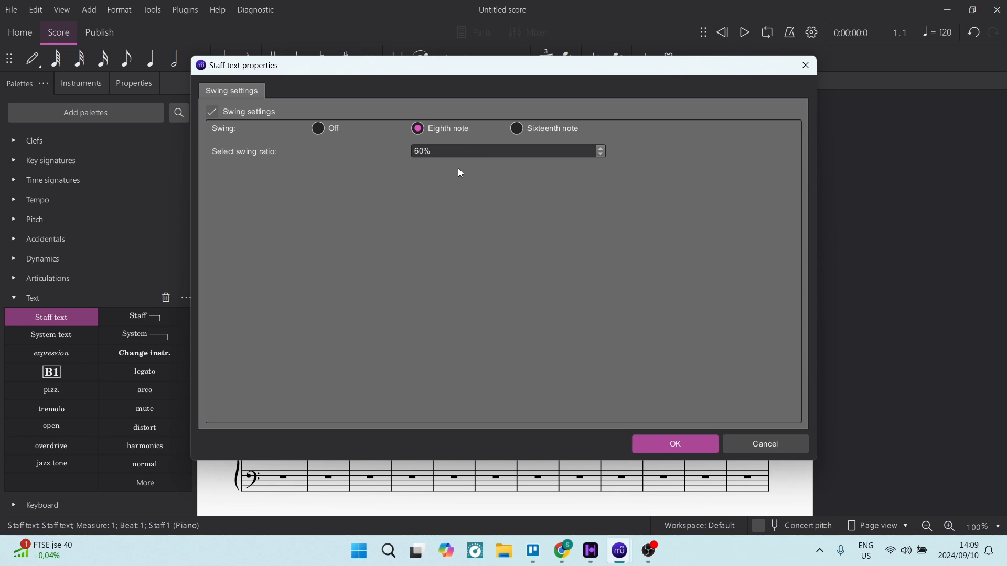
mouse_move(492, 177)
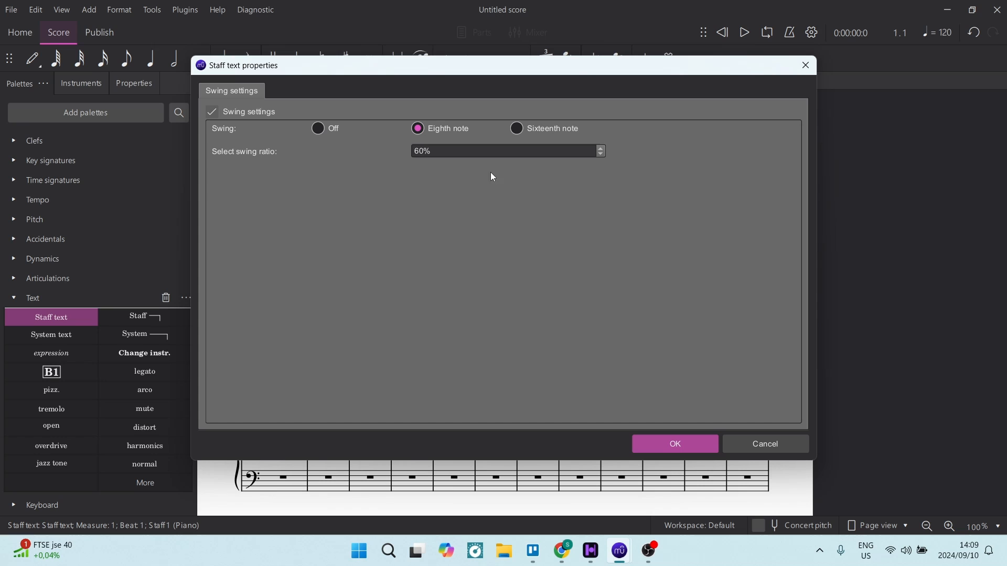
click(599, 154)
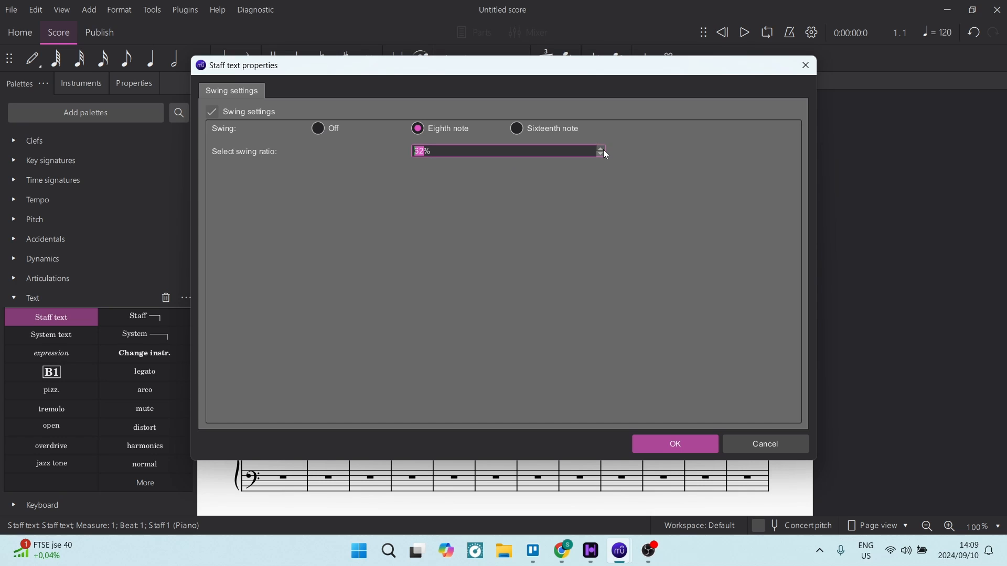
click(599, 148)
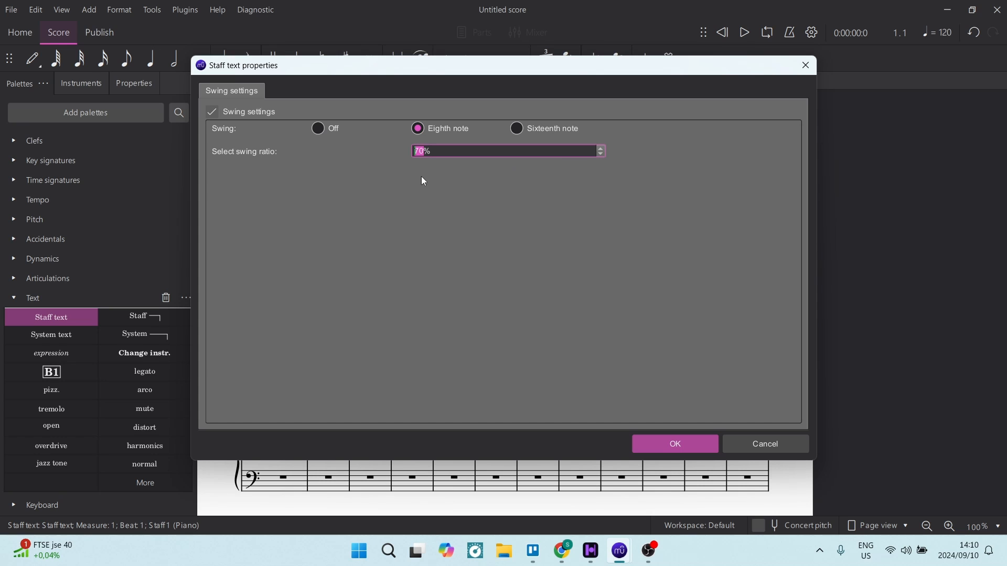
mouse_move(675, 444)
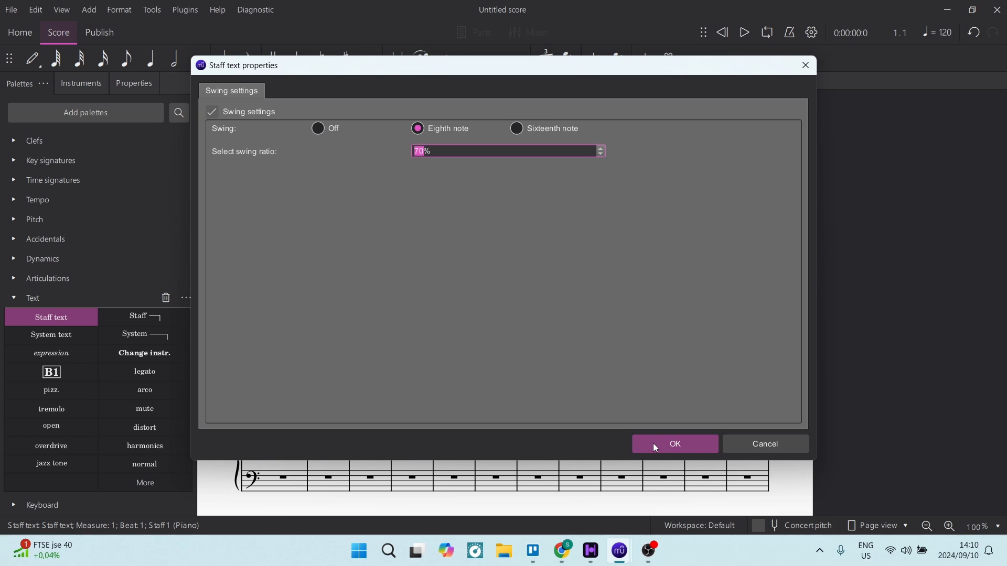
click(673, 444)
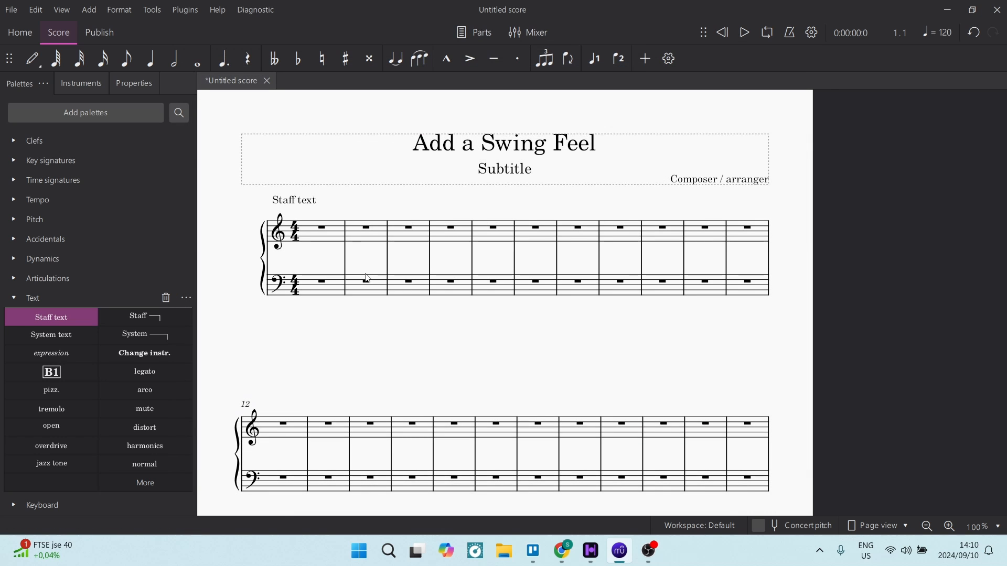
Step: Replace the default staff text wording above measure 1 with 'Swing Feel'
click(294, 200)
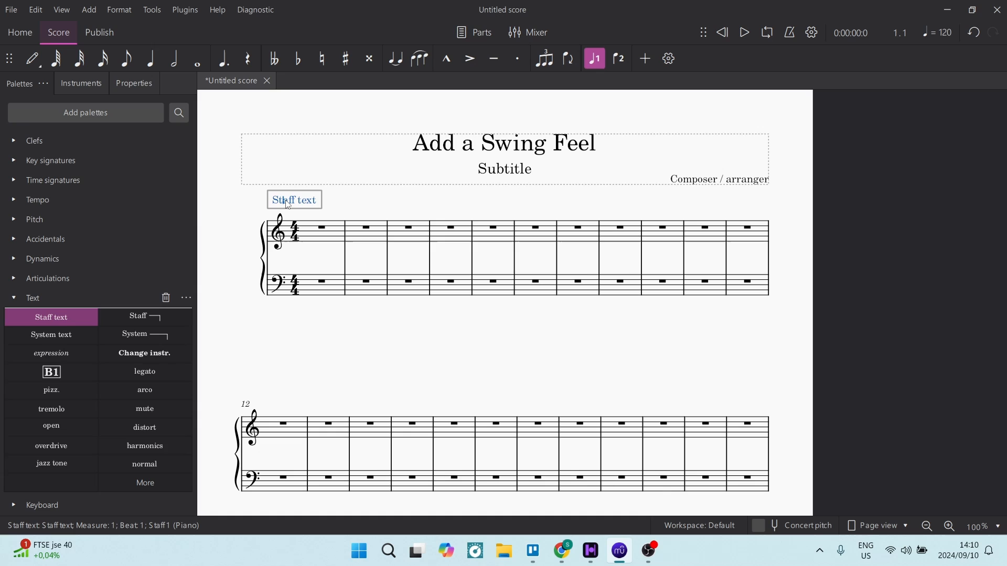
key(Backspace)
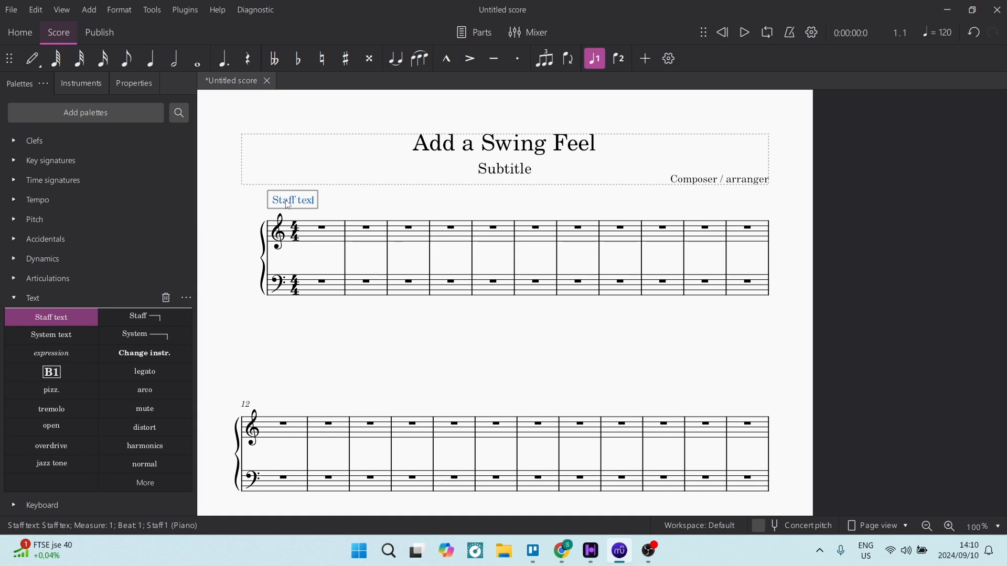
text(Swing Feell)
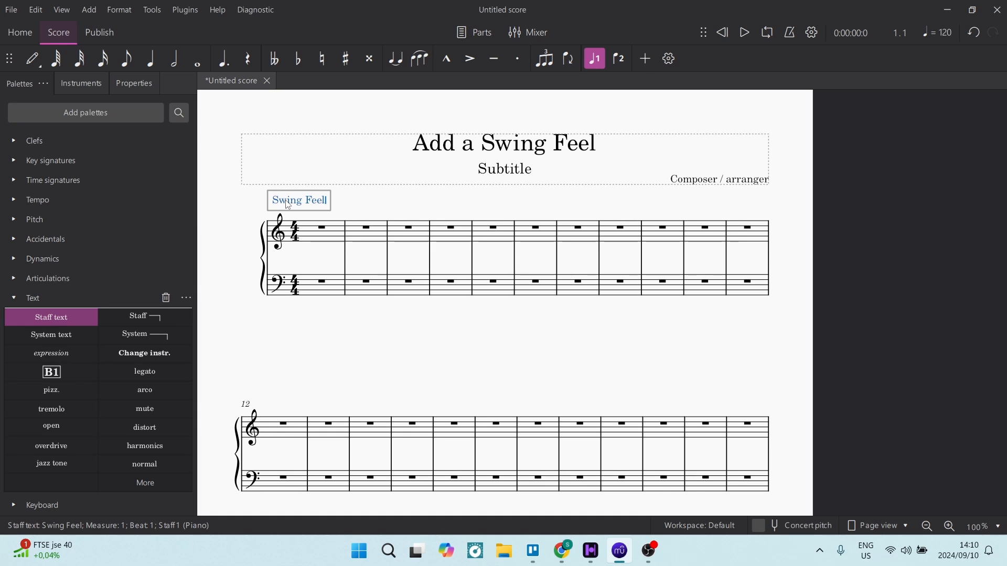